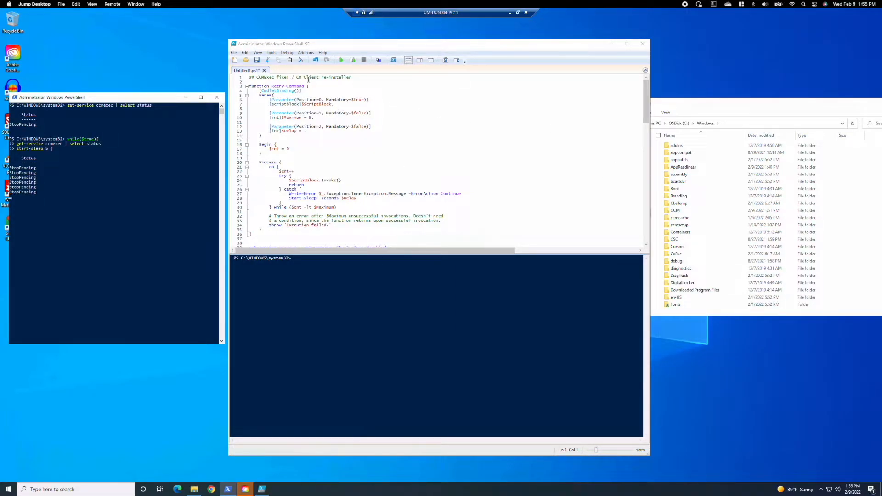
Step: Run the fixer script to stop CcmExec and winmgmt and begin uninstalling the CM client
{"action": "left_click", "coordinate": [351, 60]}
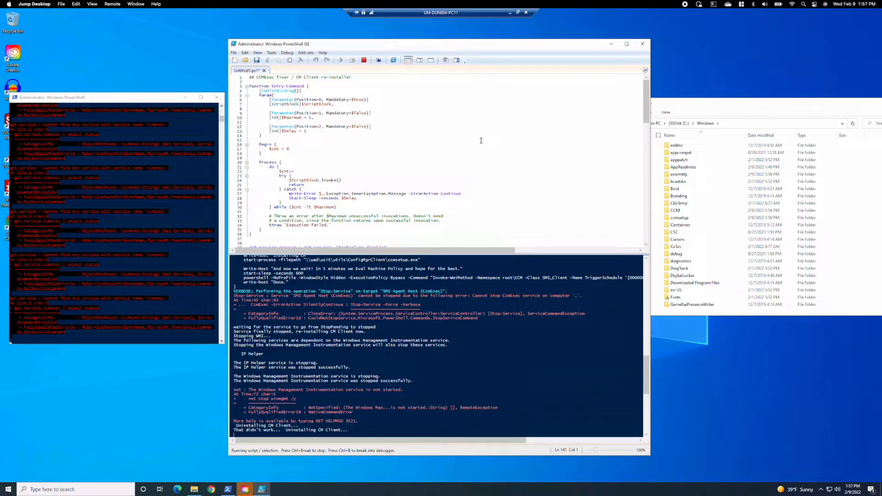
{"action": "mouse_move", "coordinate": [470, 123]}
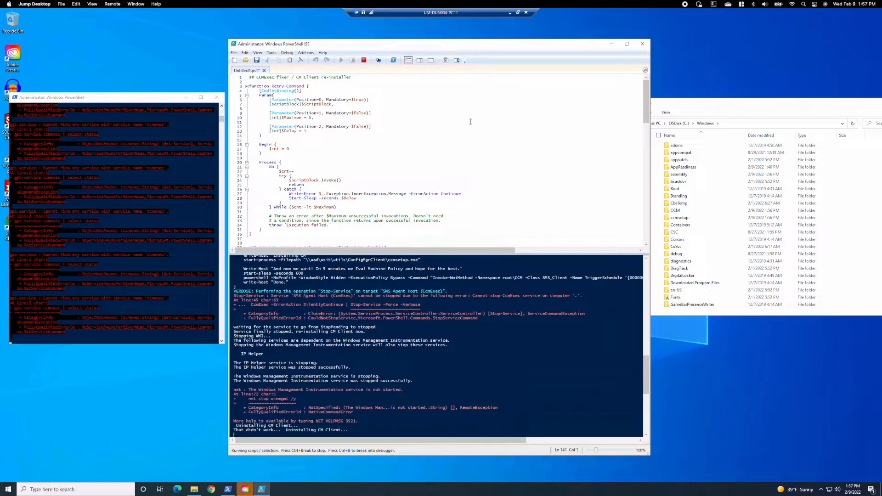